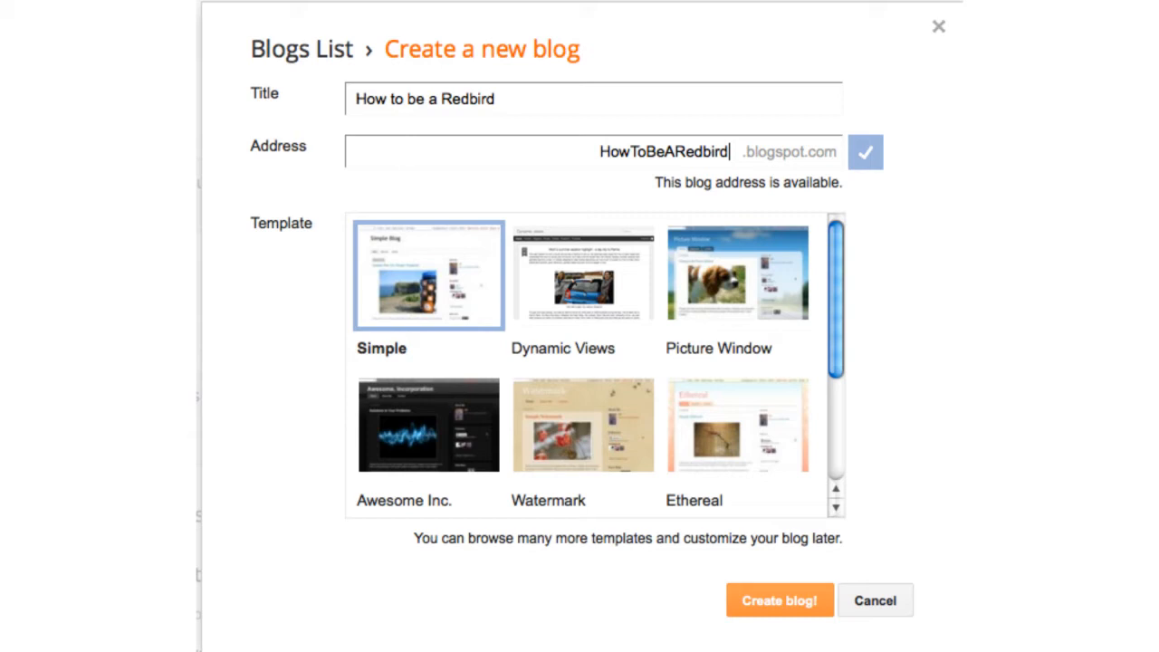
Create the blog 'How to be a Redbird' at HowToBeARedbird.blogspot.com
{"action": "left_click", "coordinate": [778, 602]}
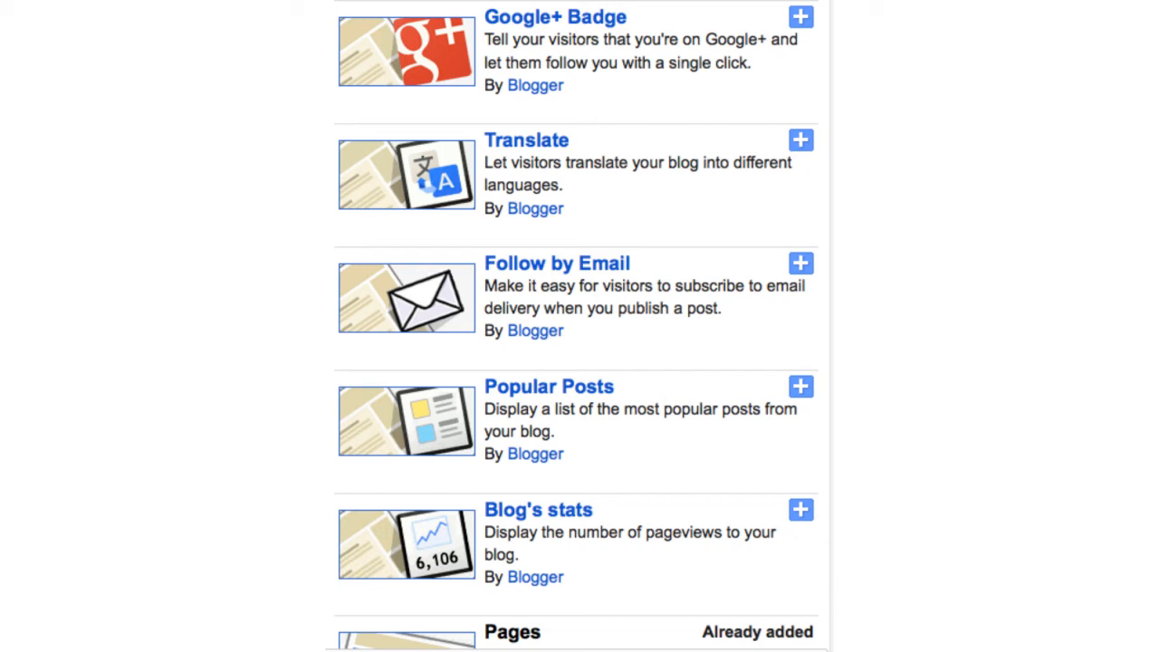
Return to the blog layout showing Header, About Me, Share It, Popular Posts and the other gadgets
{"action": "left_click", "coordinate": [801, 139]}
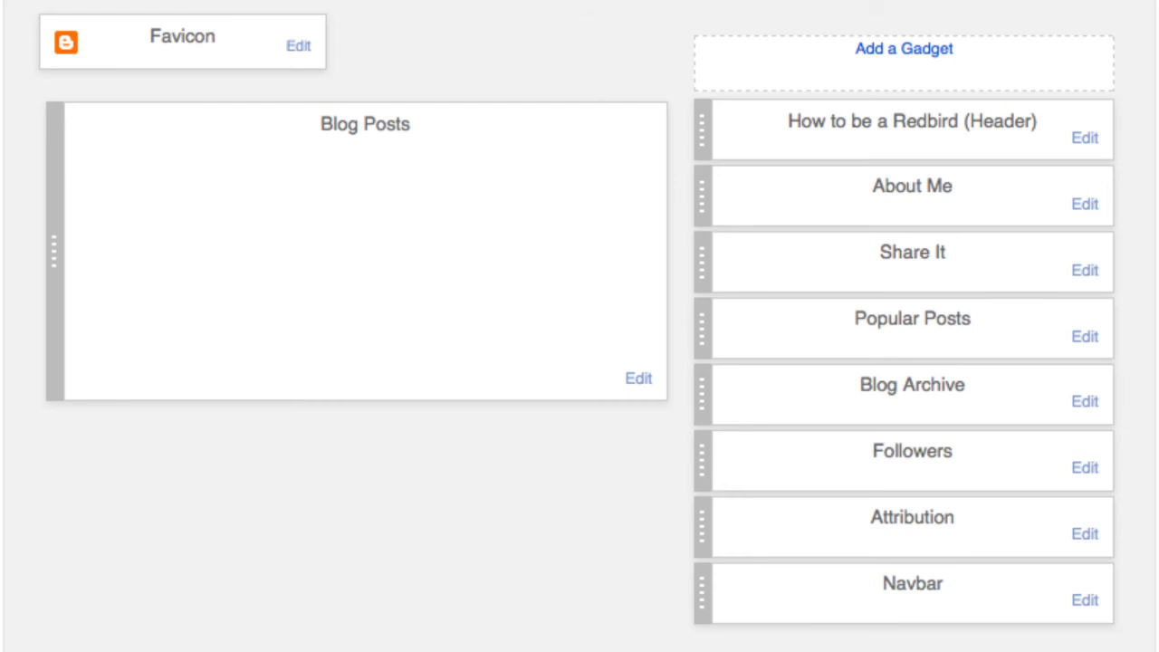
{"action": "left_click", "coordinate": [902, 49]}
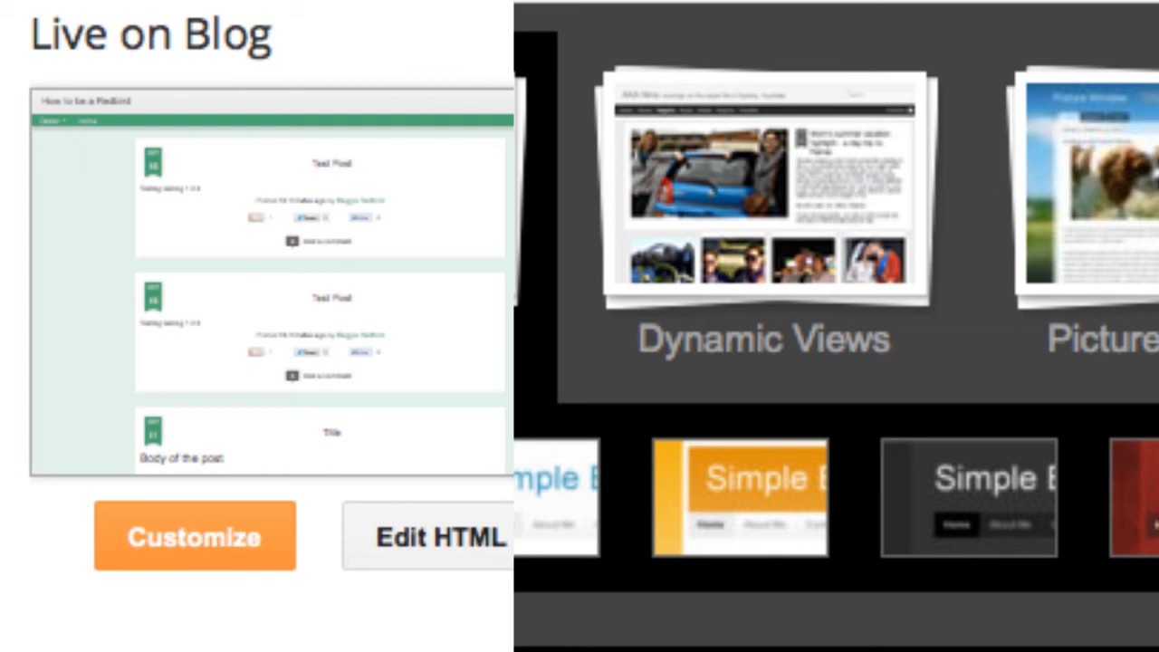
Switch the Template Designer to the Background section with suggested colour themes
{"action": "left_click", "coordinate": [194, 536]}
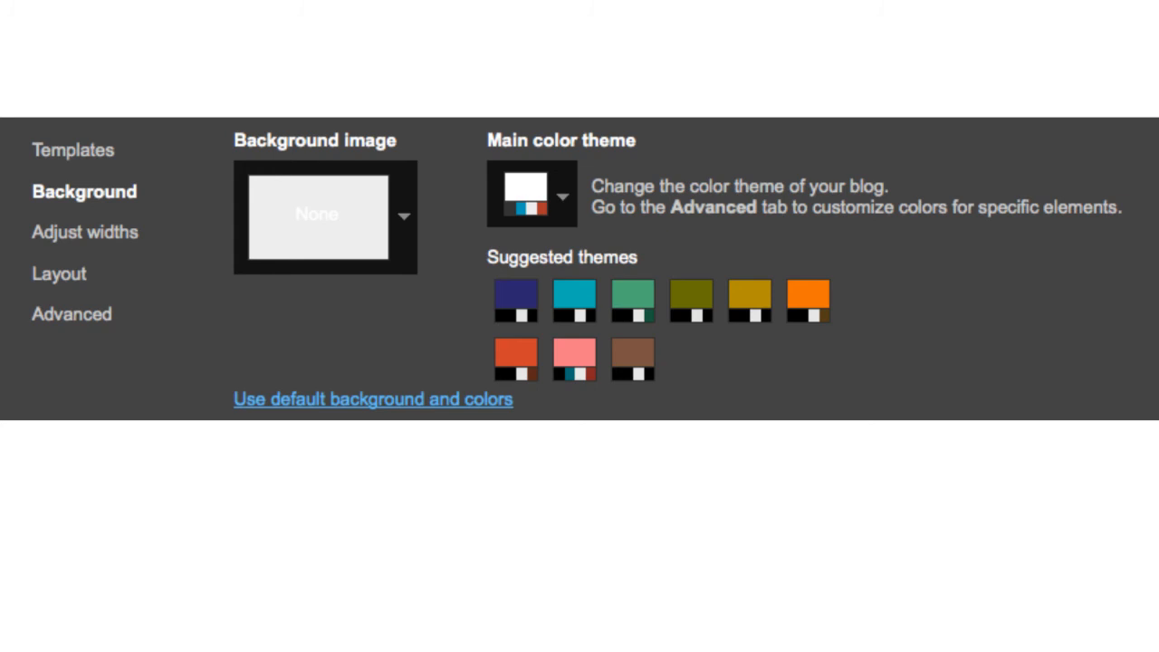